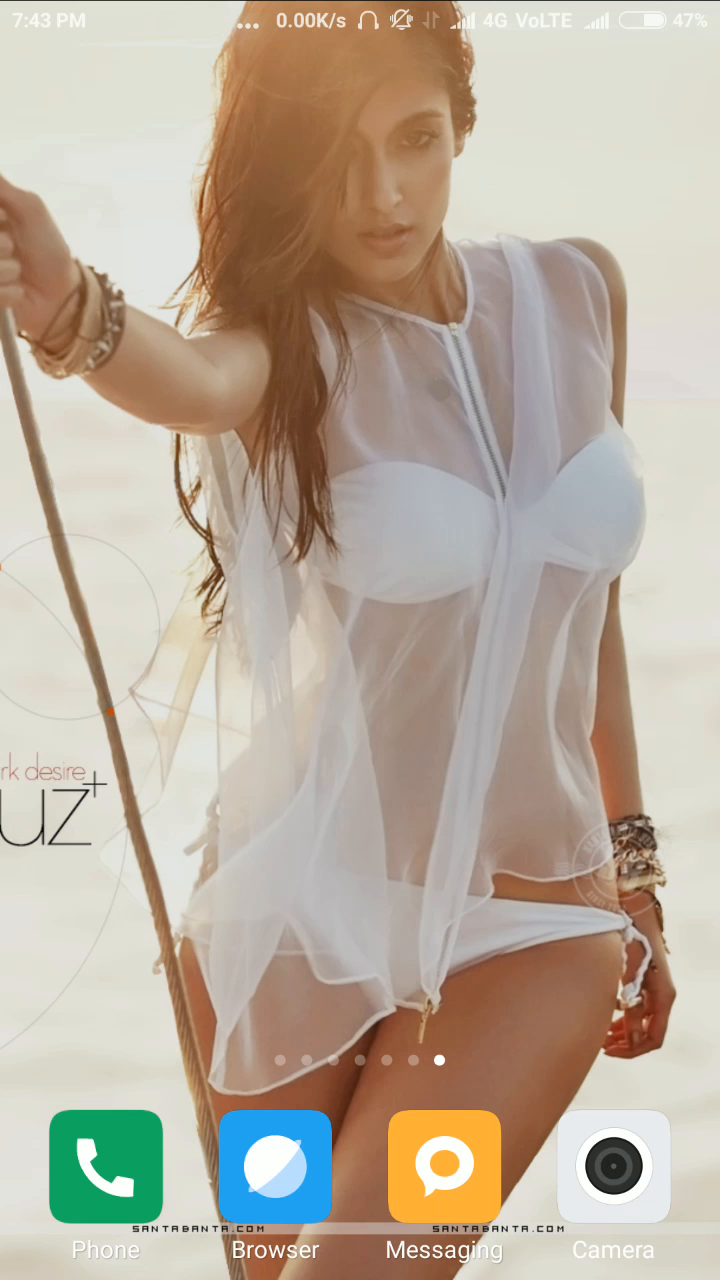
Page left through the MIUI home screens toward the page holding Explorer
{"action": "scroll", "scroll_direction": "left", "scroll_amount": 3}
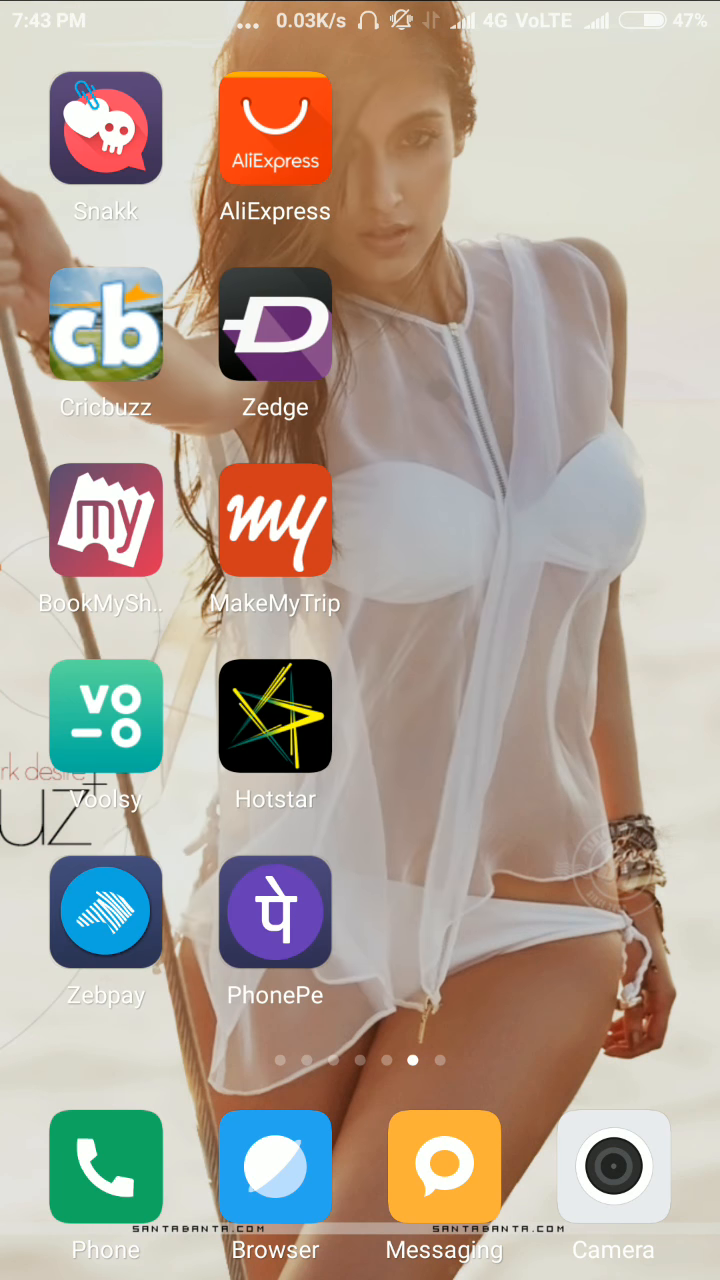
{"action": "scroll", "scroll_direction": "left", "scroll_amount": 3}
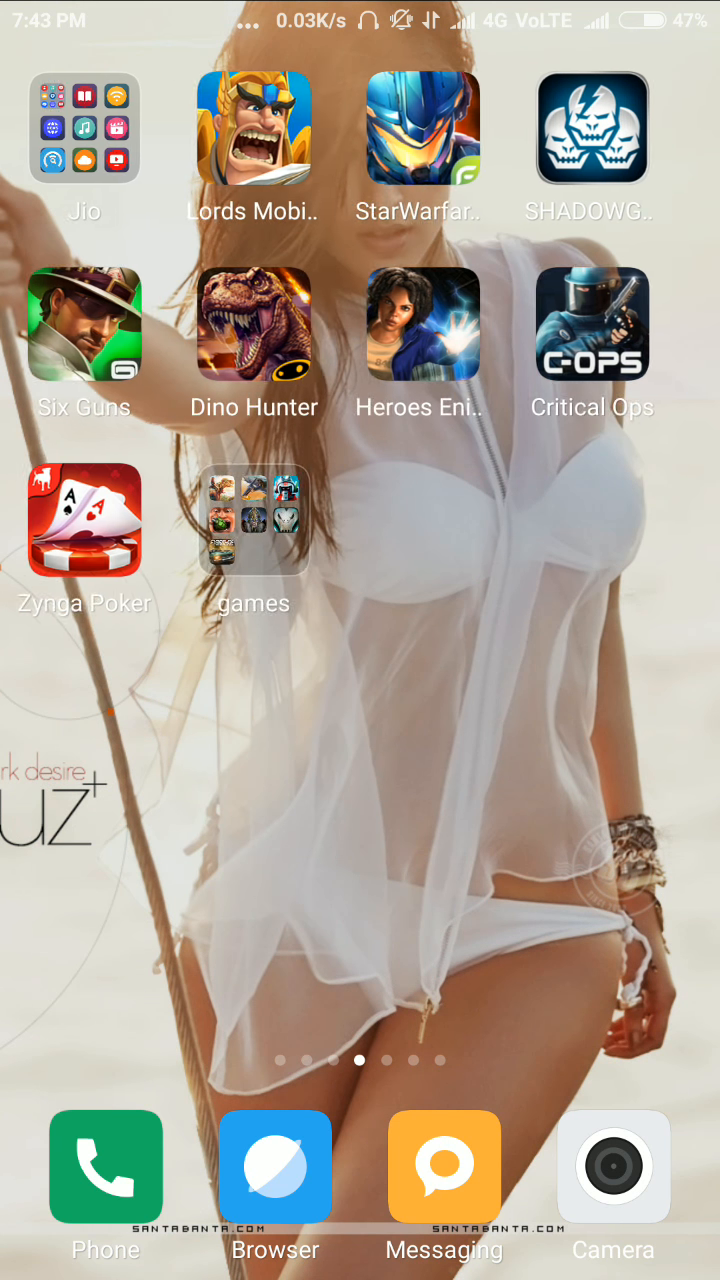
{"action": "scroll", "scroll_direction": "left", "scroll_amount": 3}
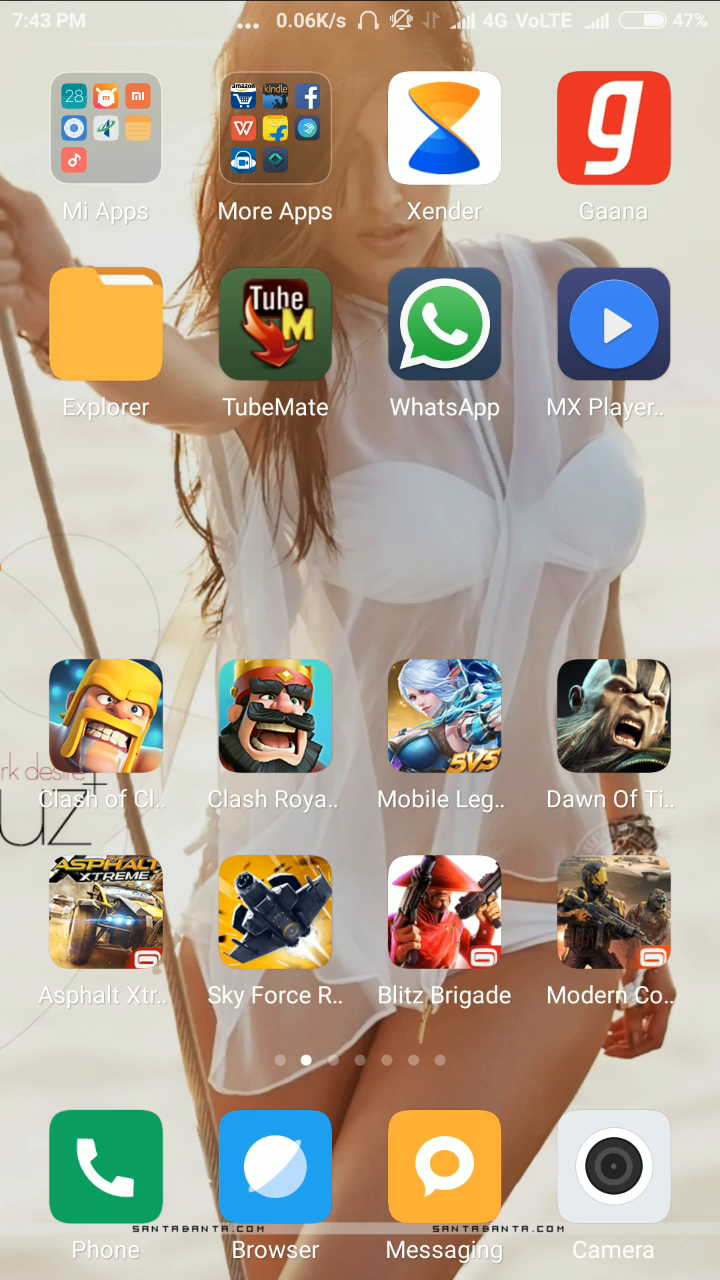
Open Explorer's internal storage view and go into the Download folder
{"action": "left_click", "coordinate": [105, 328]}
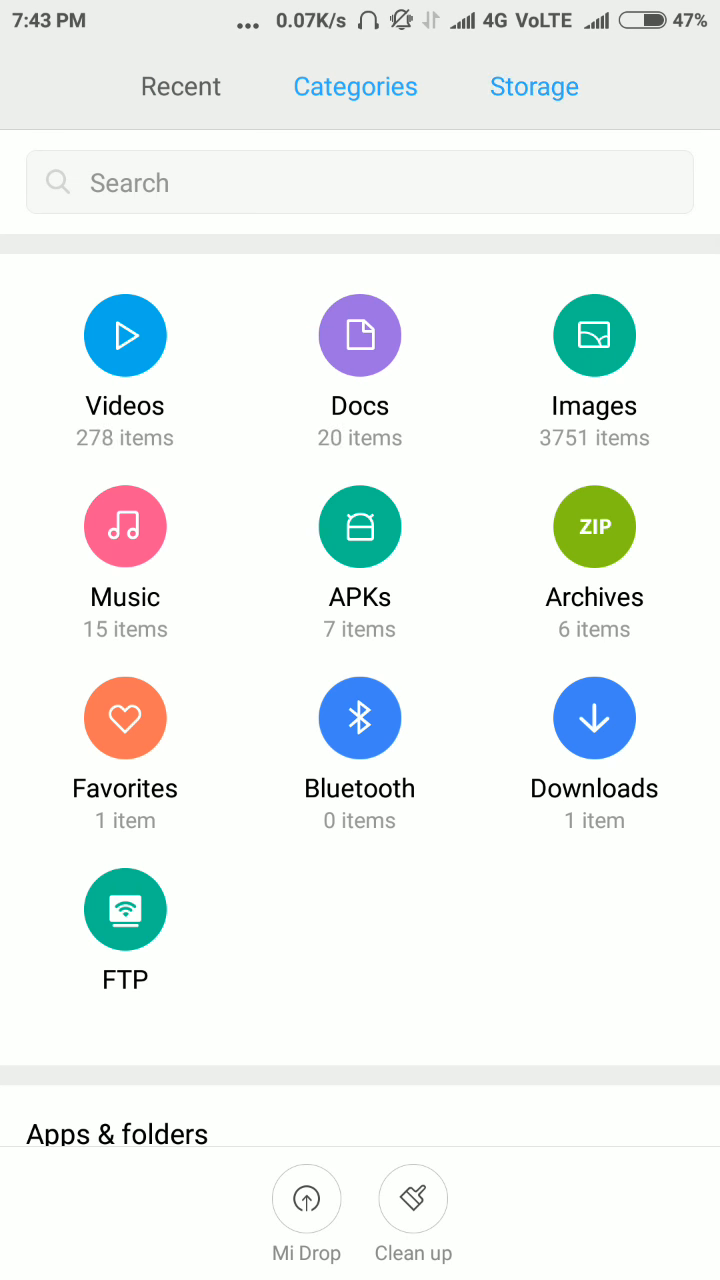
{"action": "left_click", "coordinate": [533, 86]}
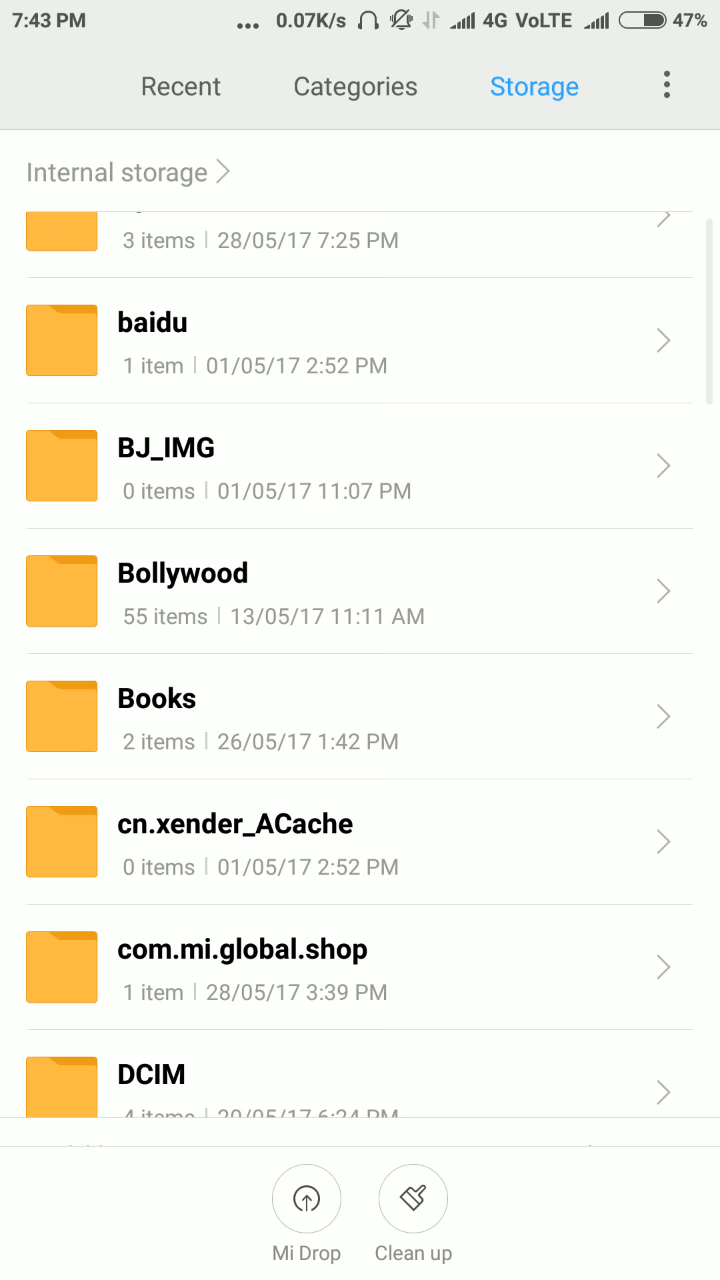
{"action": "scroll", "scroll_direction": "down", "scroll_amount": 3}
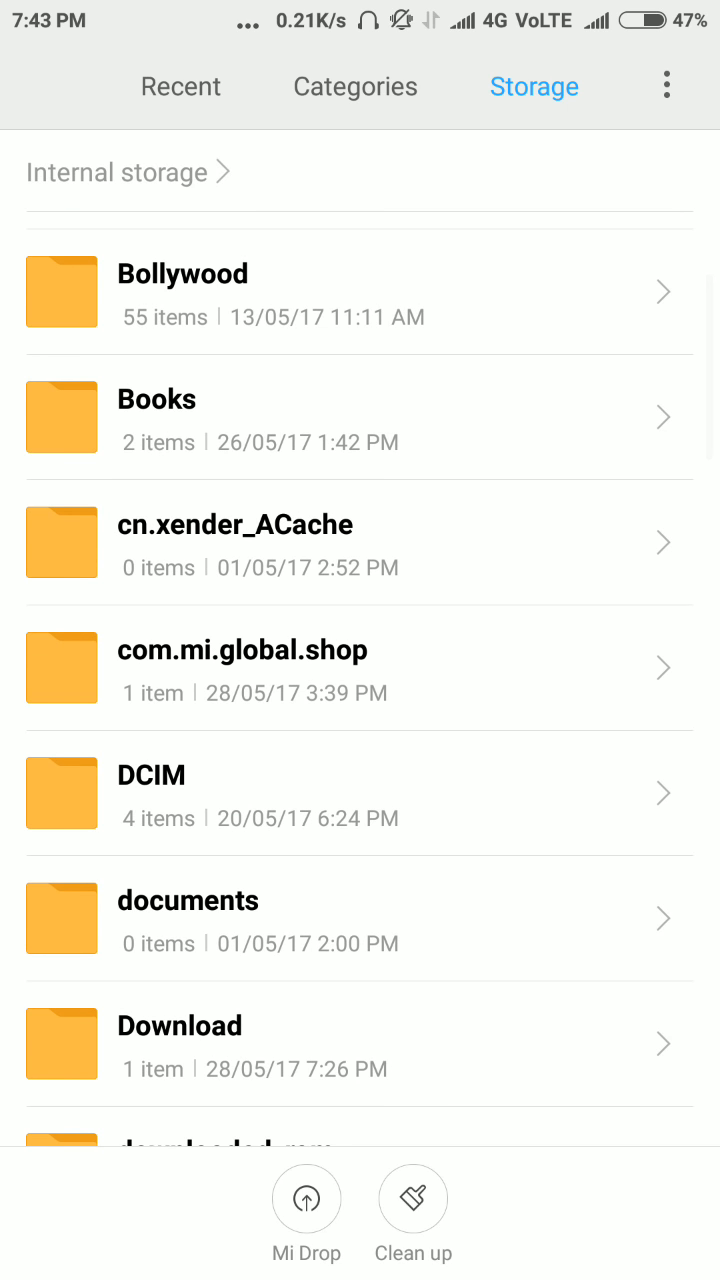
{"action": "left_click", "coordinate": [179, 1026]}
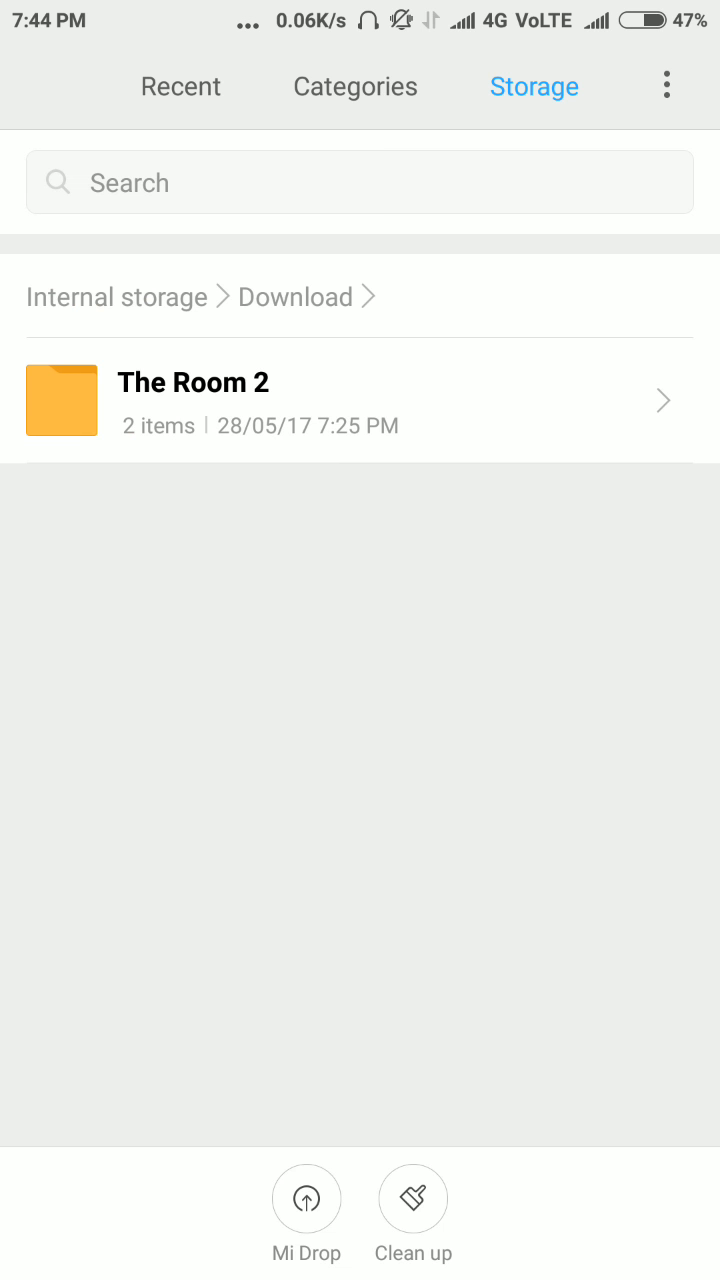
Open The Room 2 folder and install The Room Two from its APK
{"action": "left_click", "coordinate": [193, 400]}
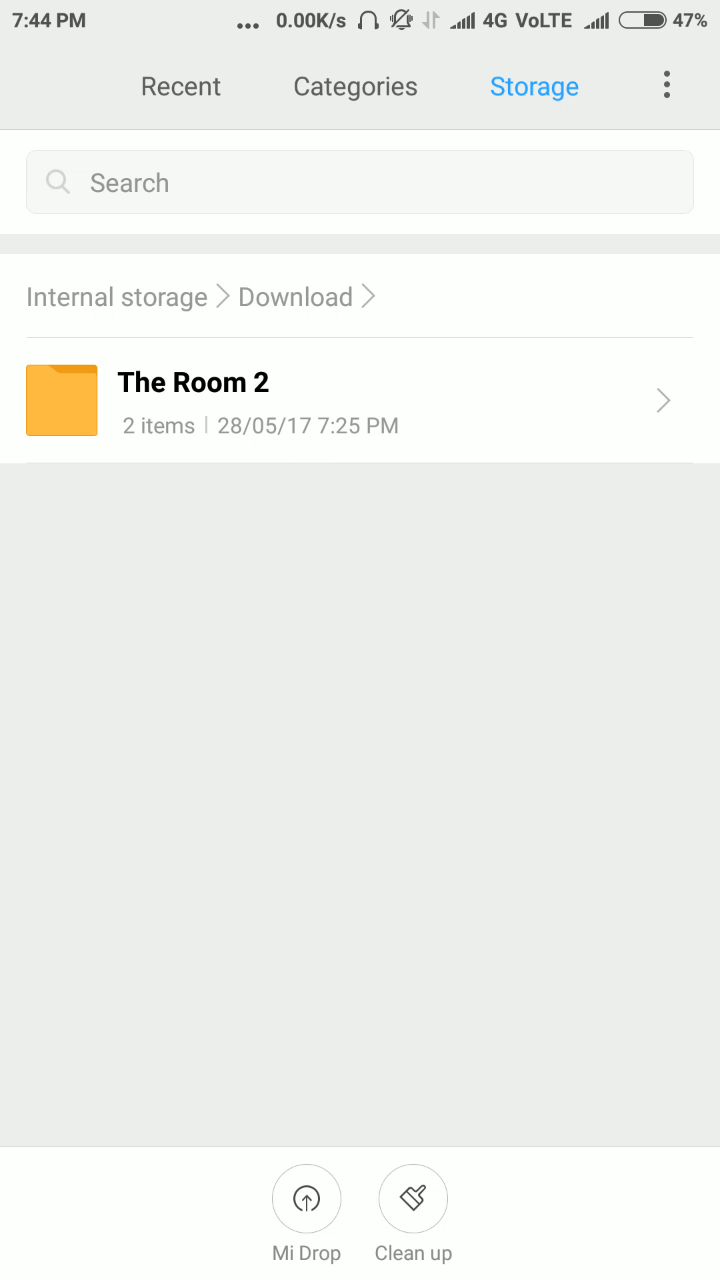
{"action": "left_click", "coordinate": [193, 400]}
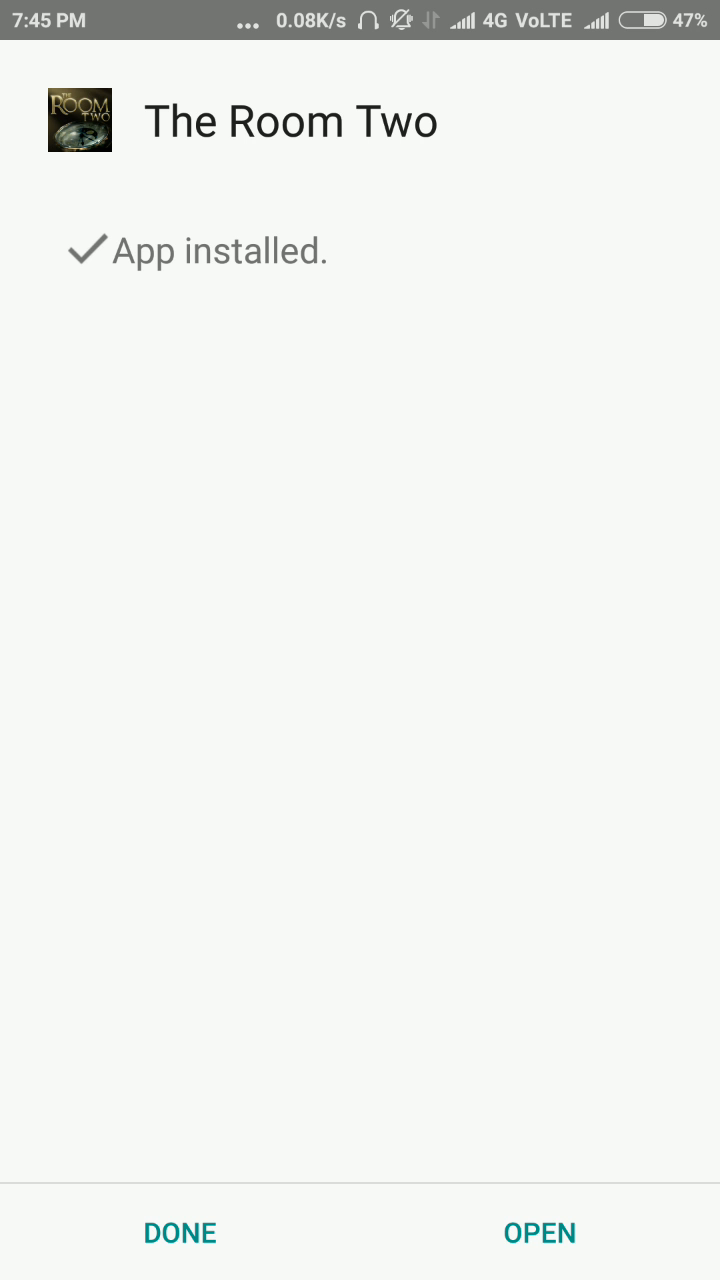
Move the com.FireproofStudios.TheRoom2 folder into Android/obb and paste it there
{"action": "left_click", "coordinate": [179, 1233]}
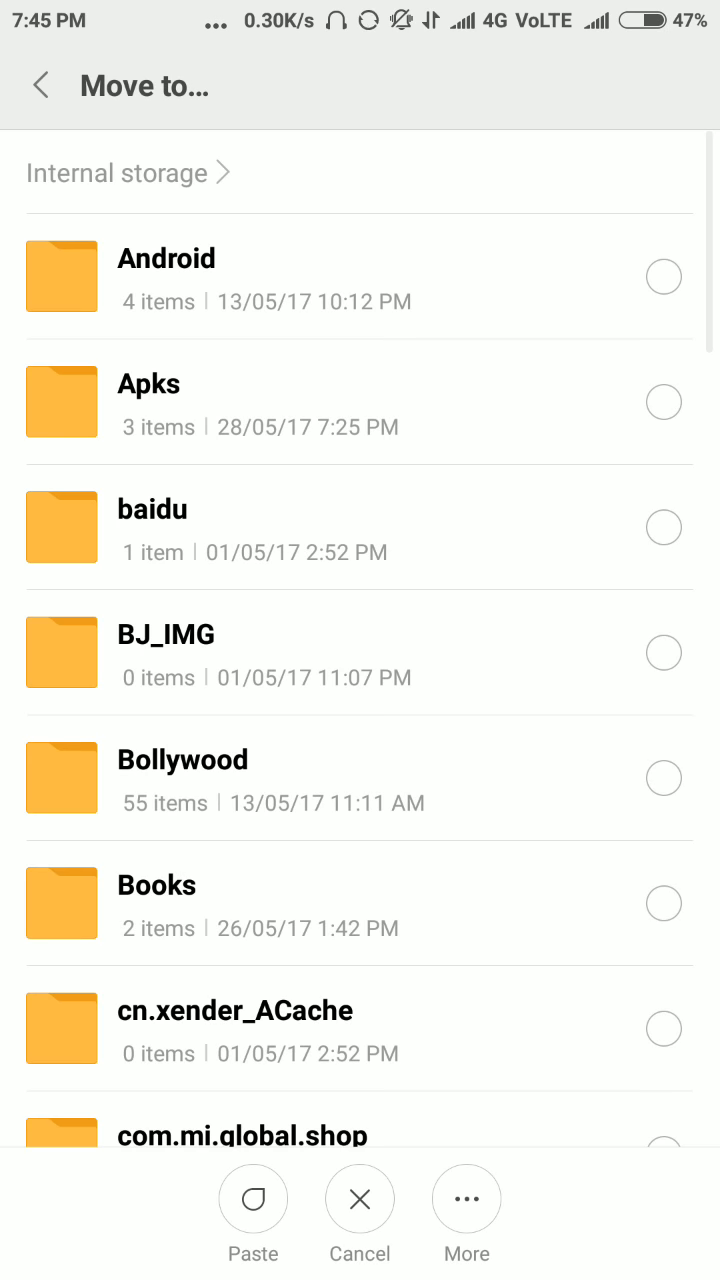
{"action": "left_click", "coordinate": [165, 275]}
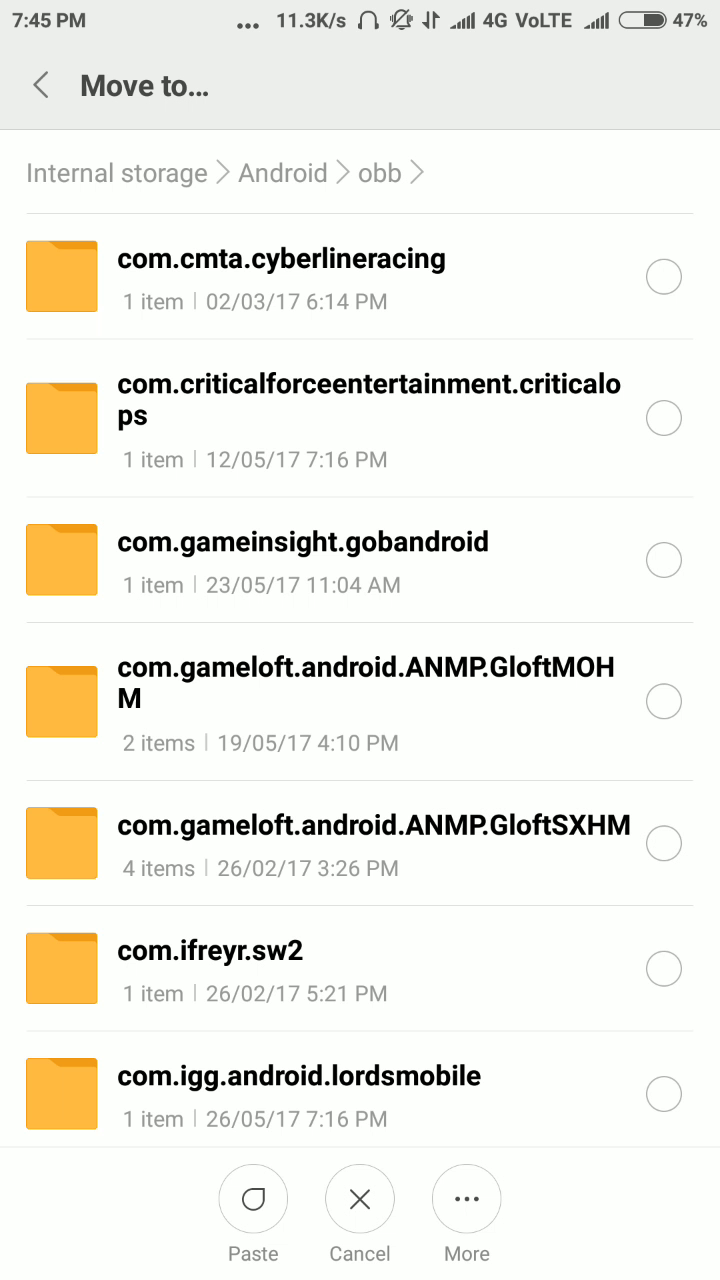
{"action": "left_click", "coordinate": [253, 1198]}
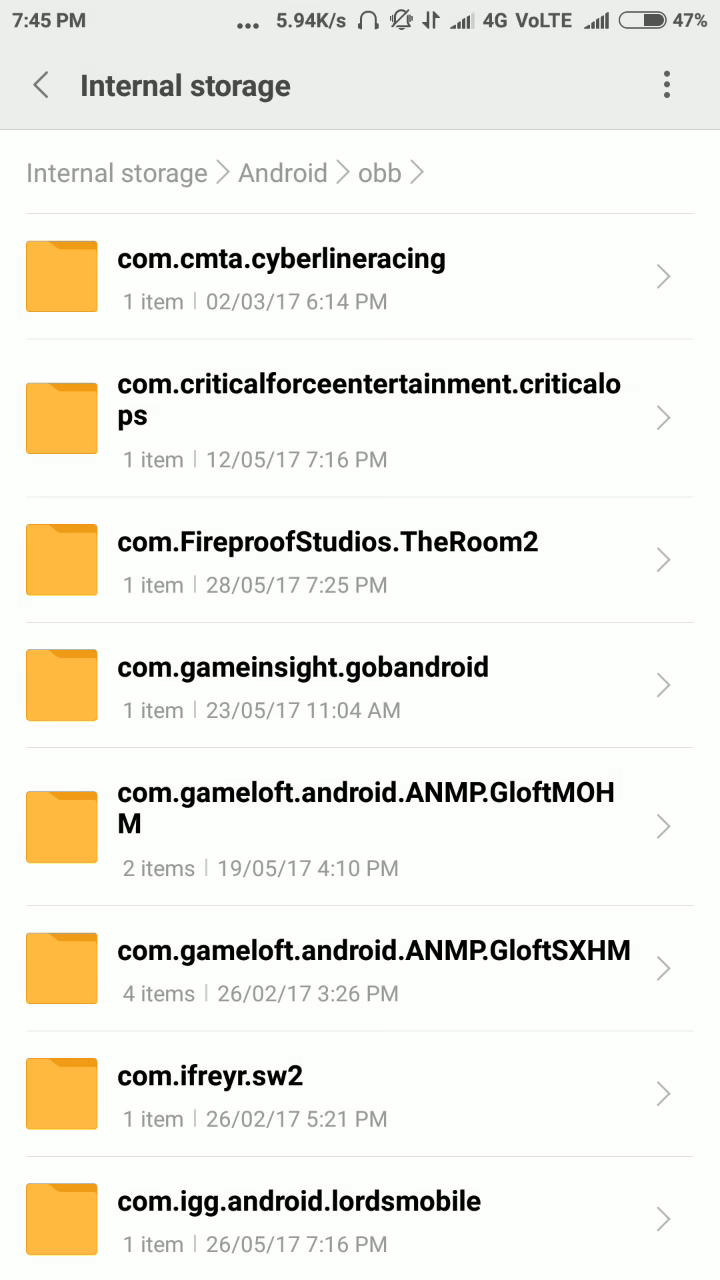
Scroll through the obb folder list, then go back to the home screen
{"action": "scroll", "scroll_direction": "down", "scroll_amount": 3}
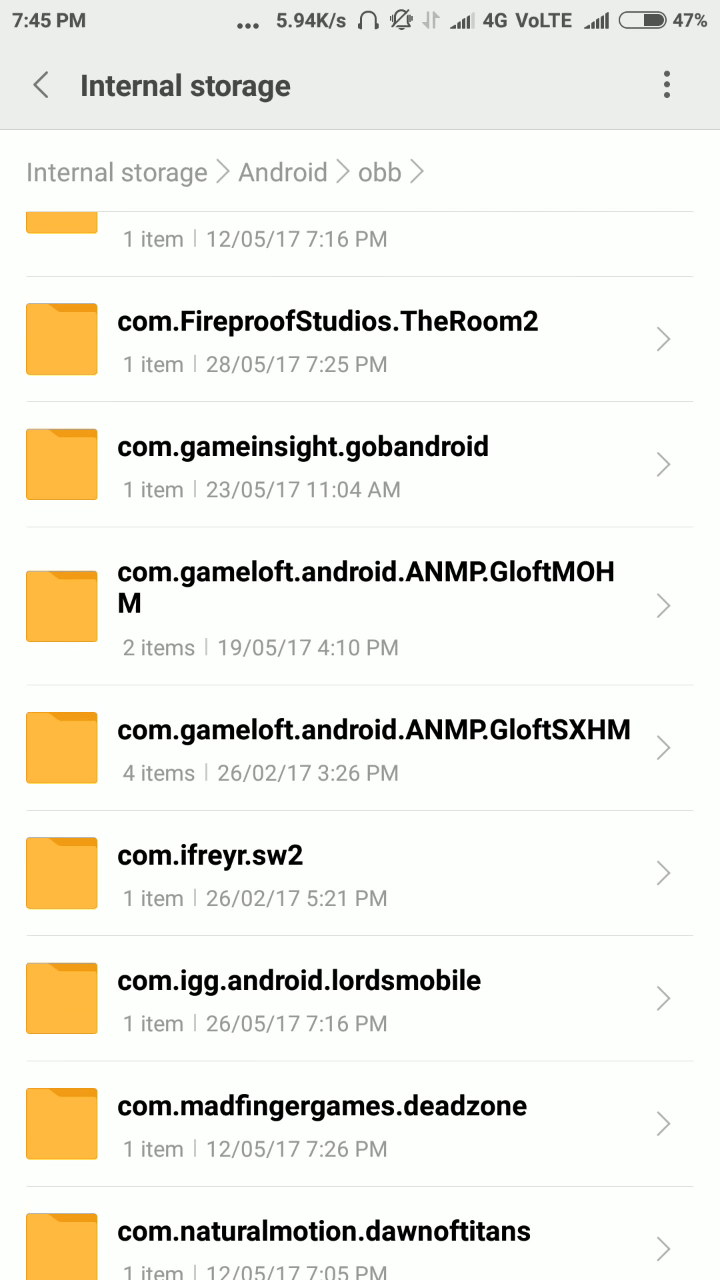
{"action": "scroll", "scroll_direction": "down", "scroll_amount": 3}
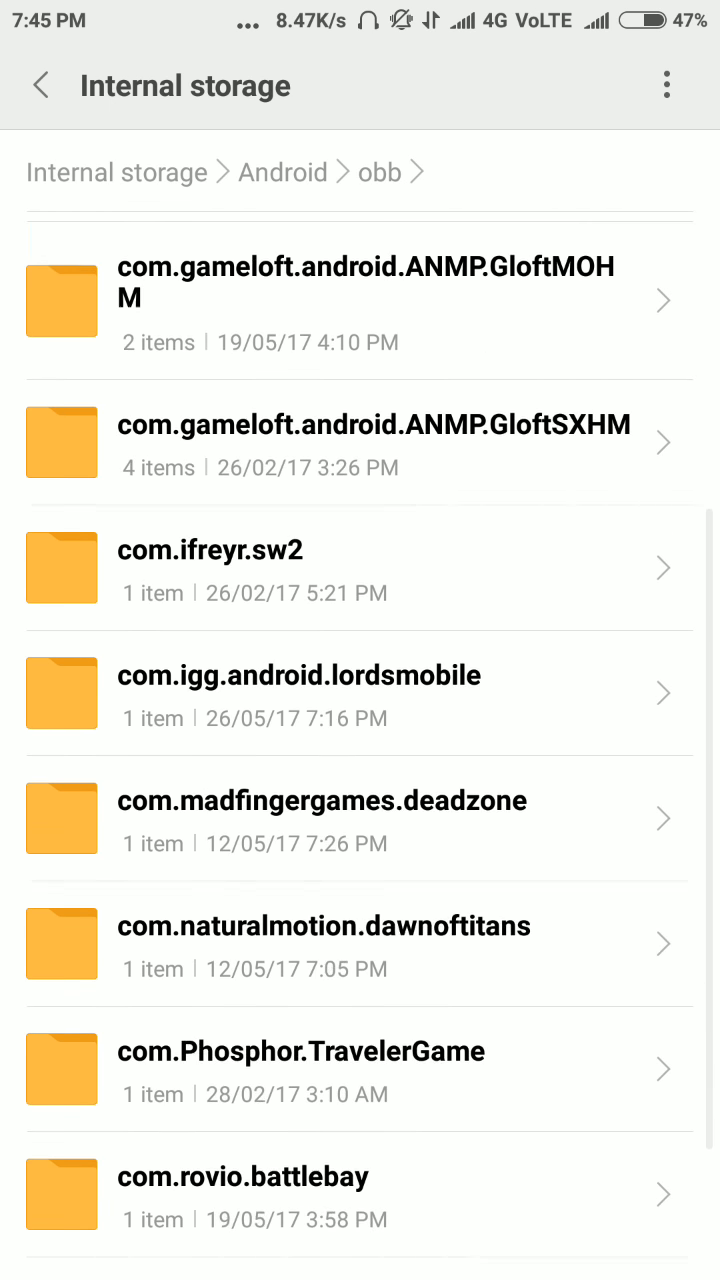
{"action": "scroll", "scroll_direction": "up", "scroll_amount": 3}
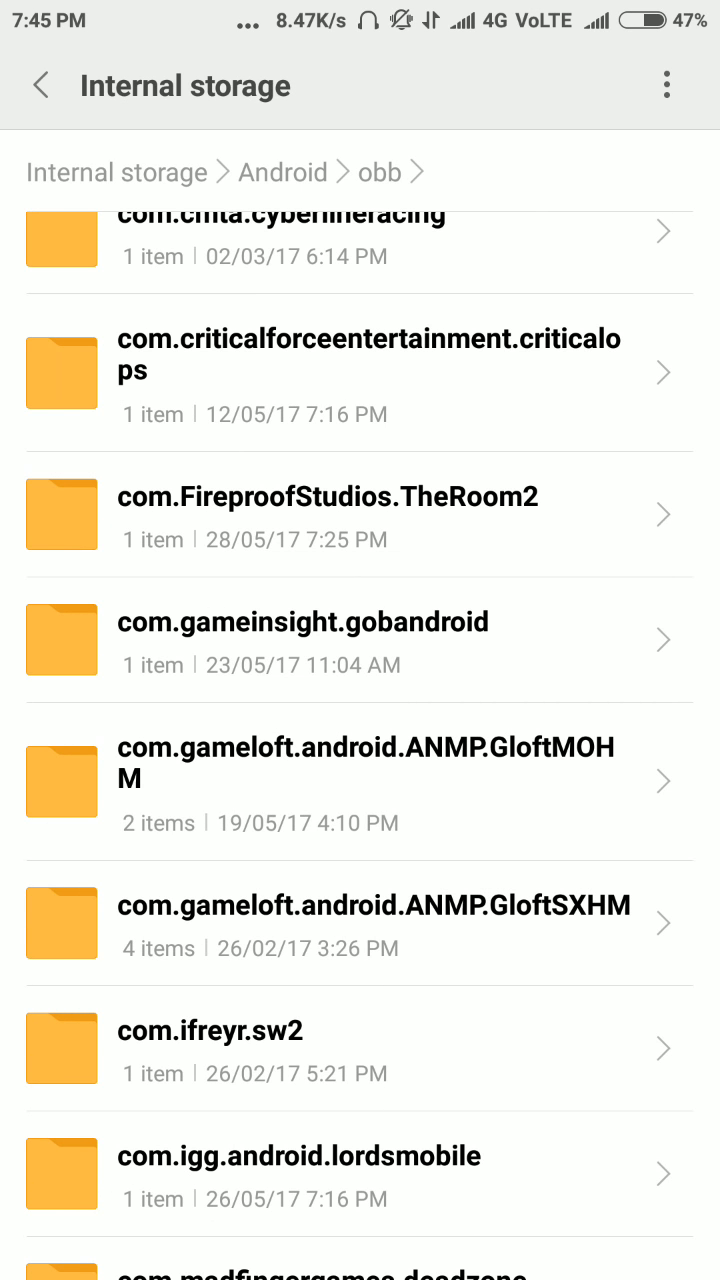
{"action": "left_click", "coordinate": [327, 514]}
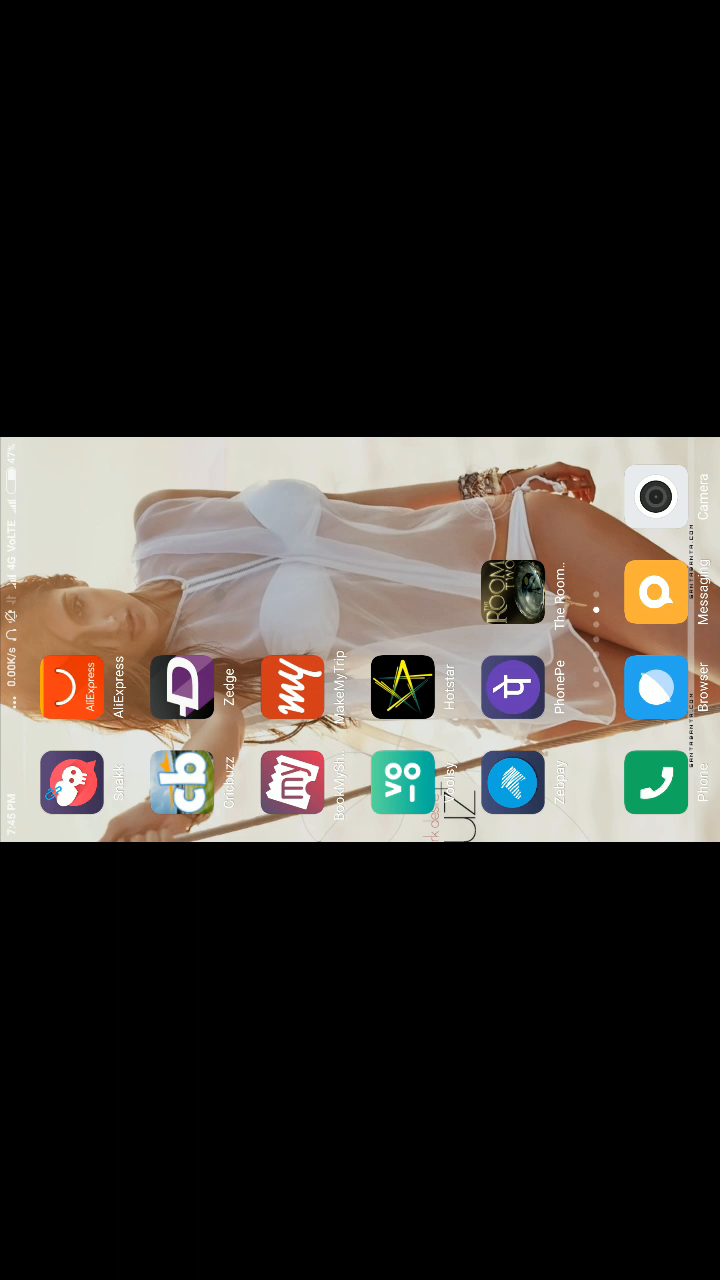
Launch The Room Two, play, then quit the game from the pause menu
{"action": "left_click", "coordinate": [513, 588]}
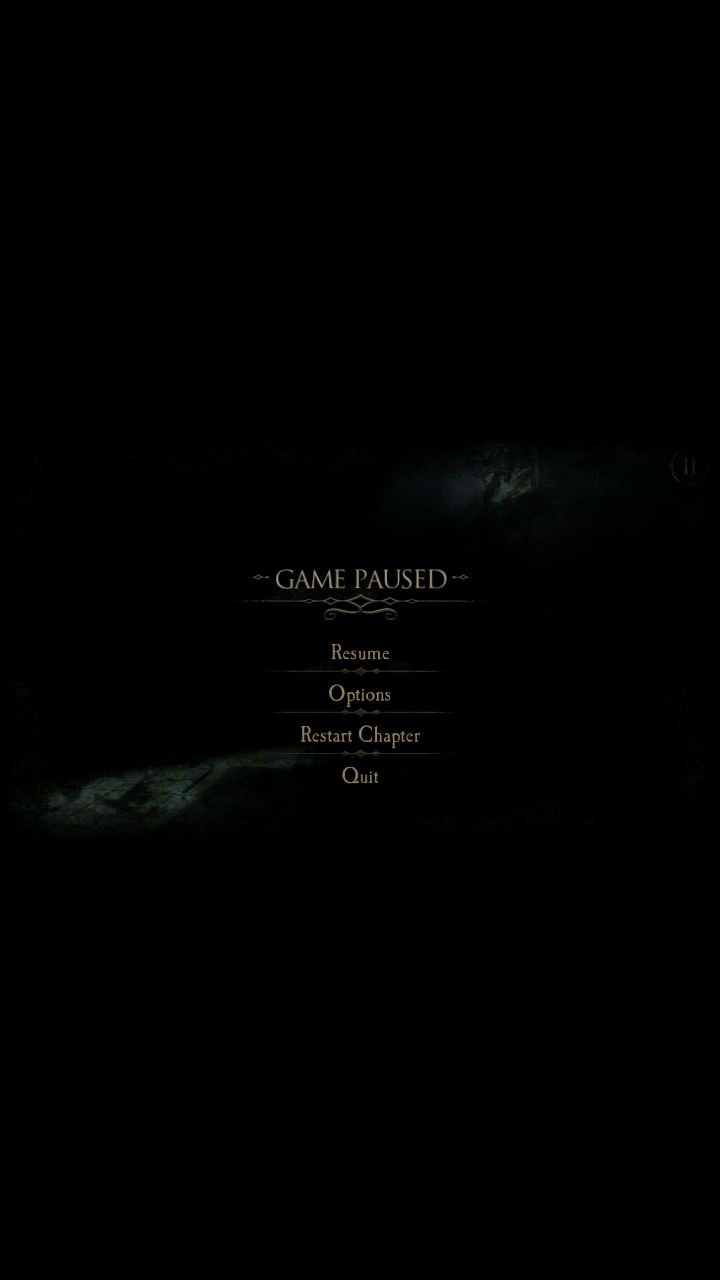
{"action": "left_click", "coordinate": [359, 776]}
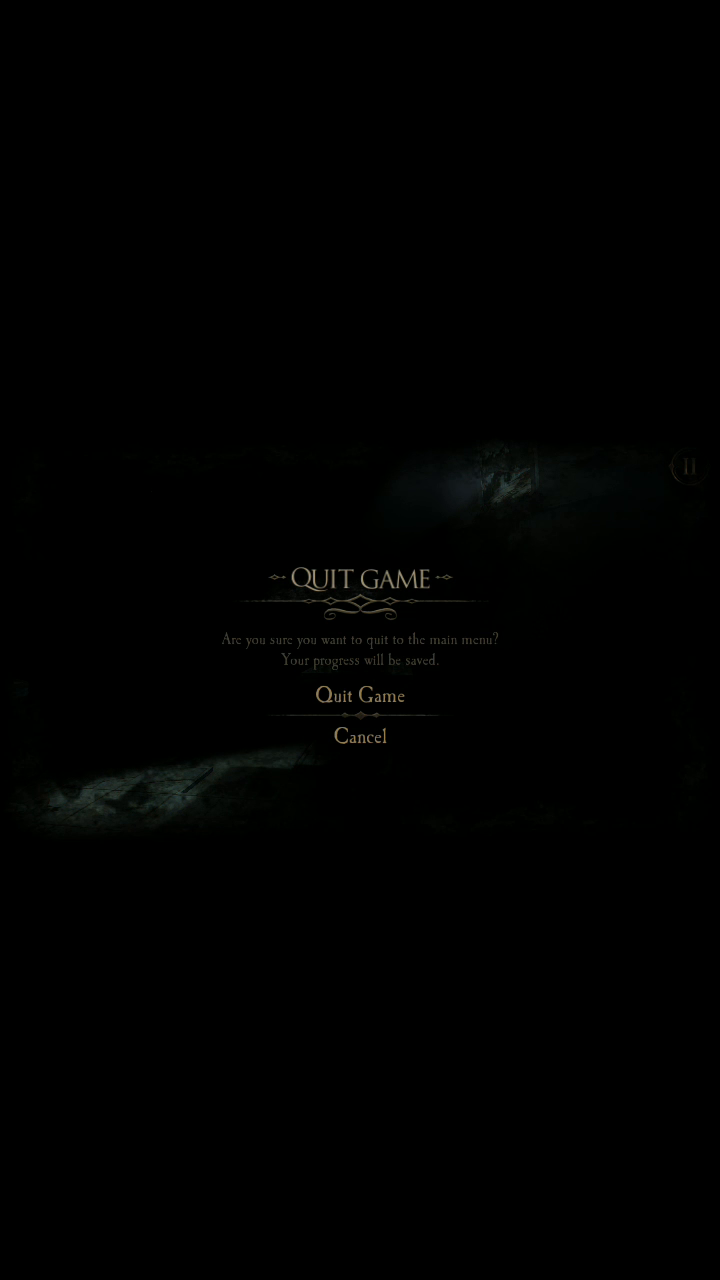
{"action": "left_click", "coordinate": [360, 695]}
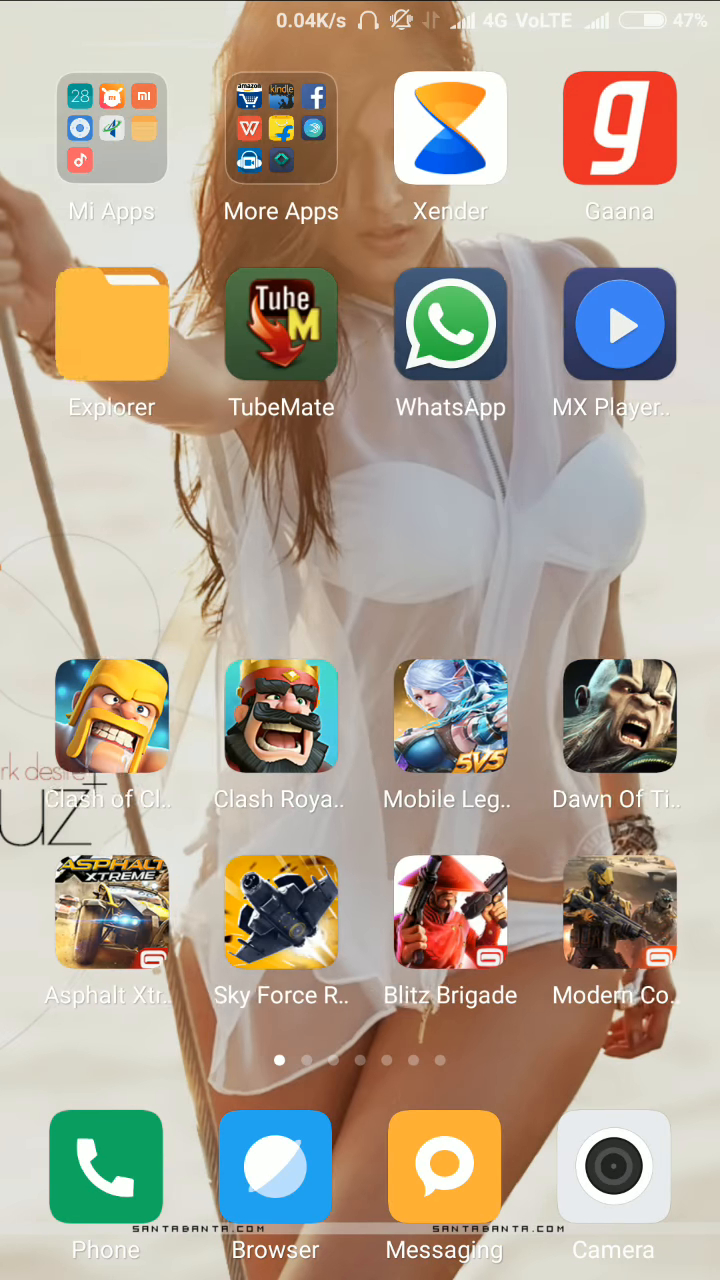
Reopen Explorer and scroll Android/obb to find com.FireproofStudios.TheRoom2
{"action": "left_click", "coordinate": [110, 324]}
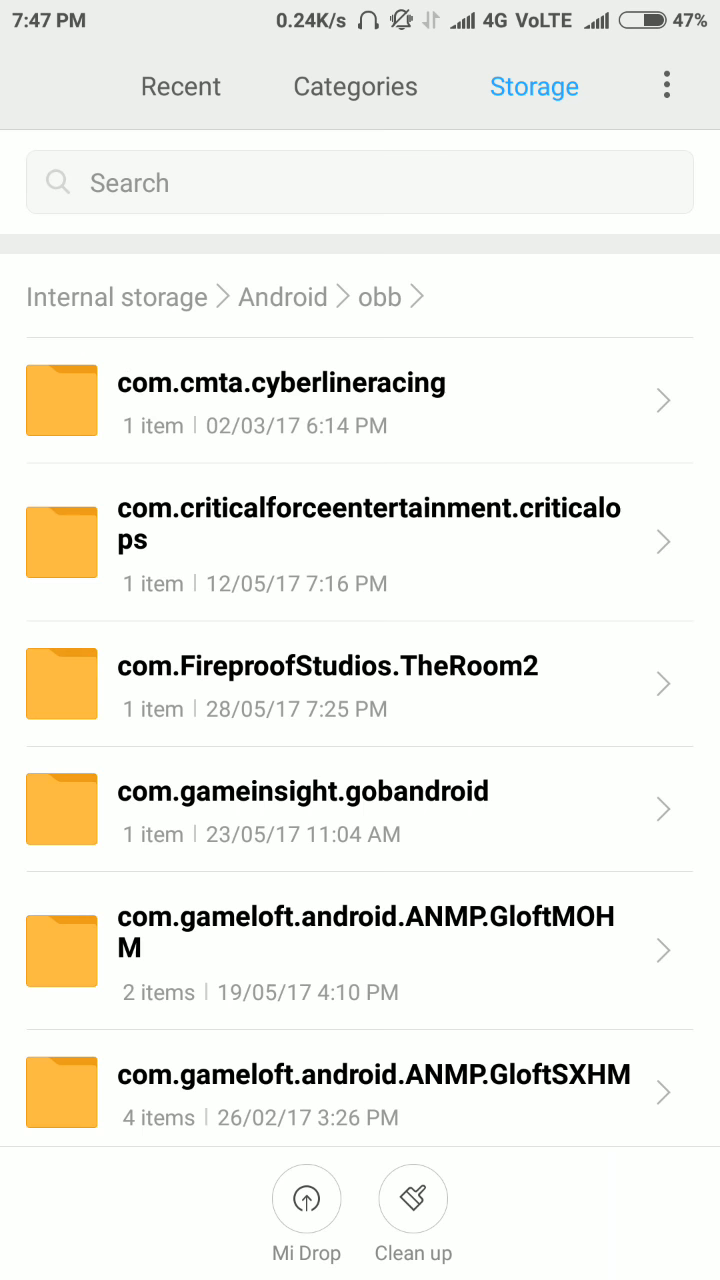
{"action": "scroll", "scroll_direction": "down", "scroll_amount": 3}
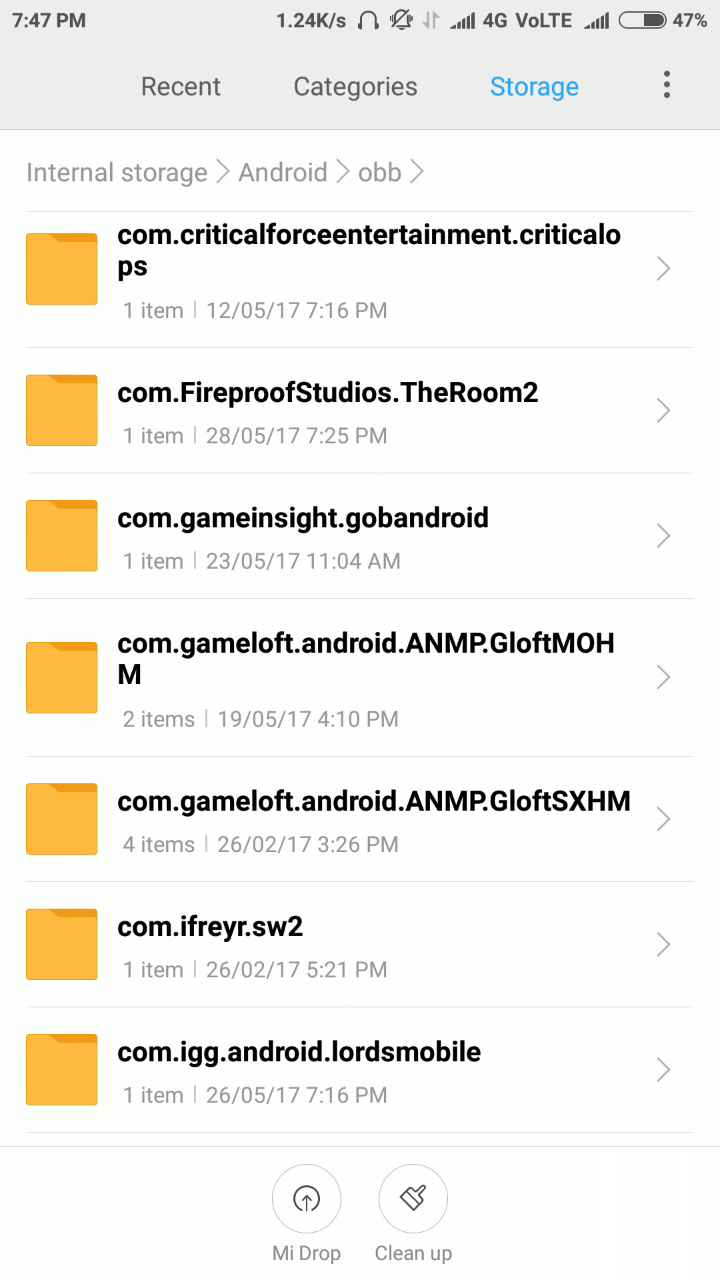